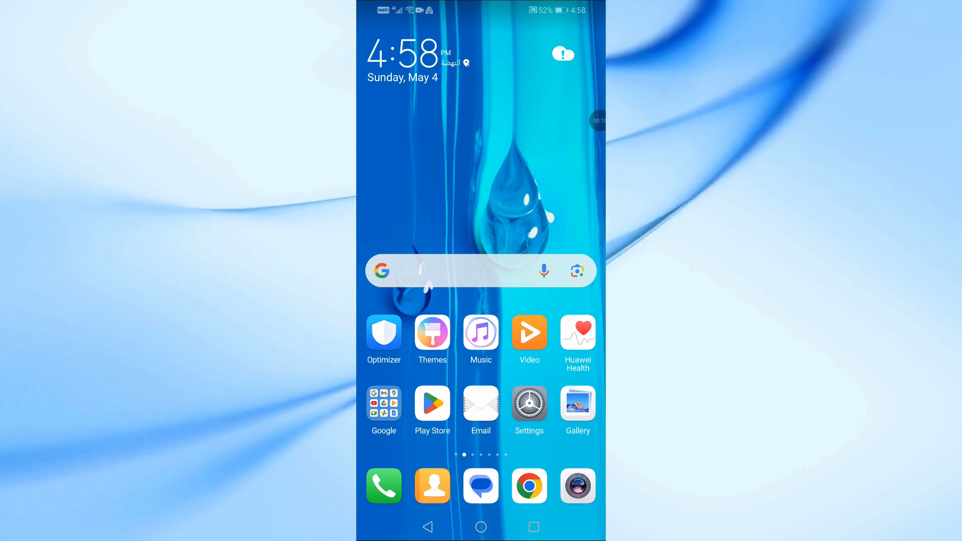
Step: Launch the Settings app from the home screen
left_click(530, 404)
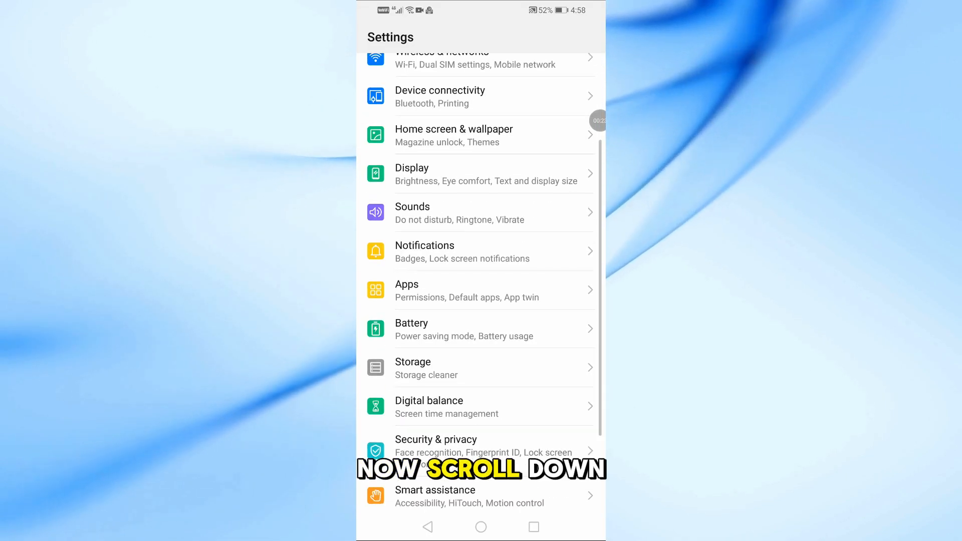
Step: Scroll down the Settings list toward Smart assistance
scroll("down", 3)
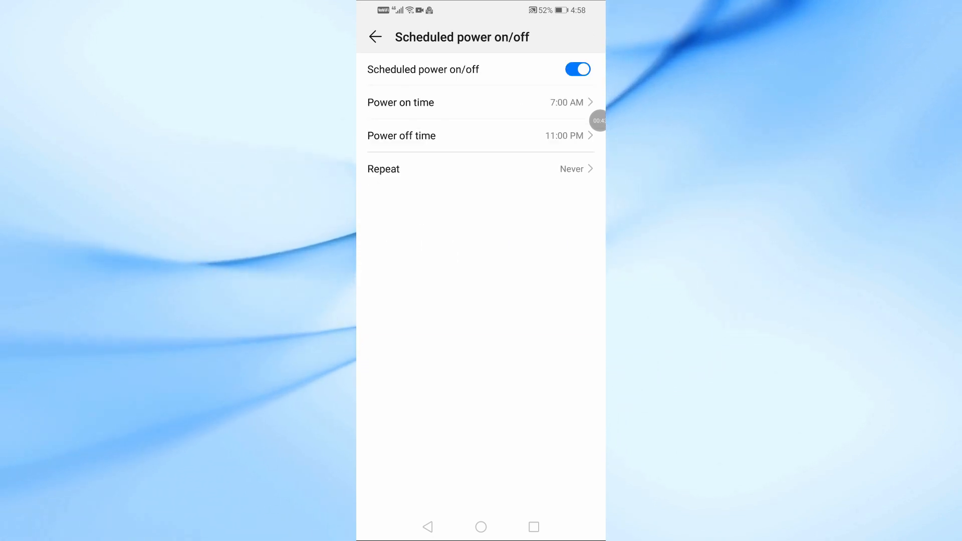
left_click(577, 69)
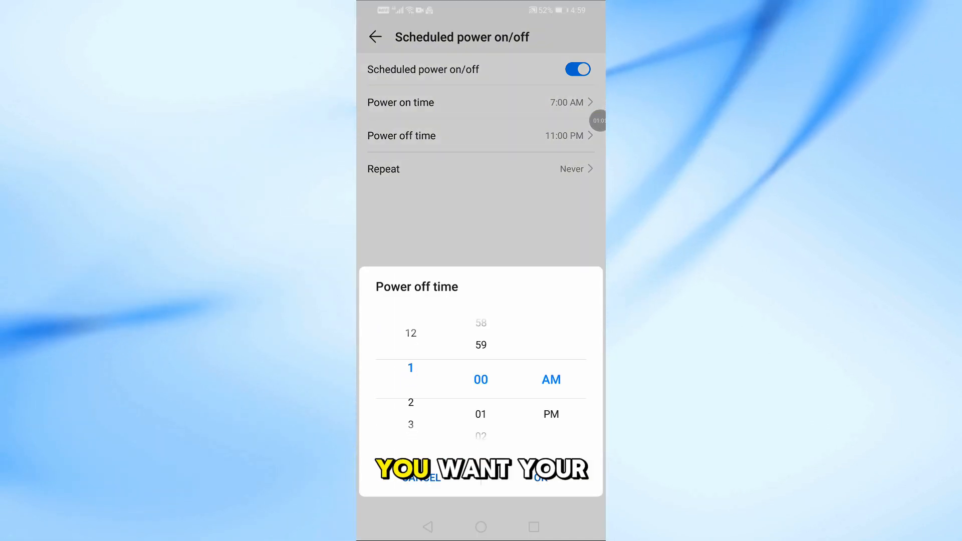
scroll("down", 3)
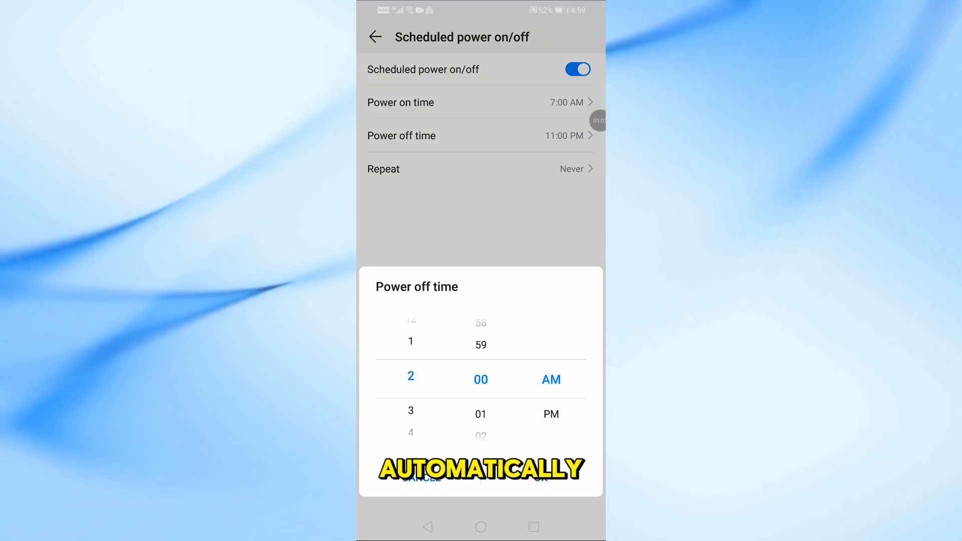
scroll("down", 3)
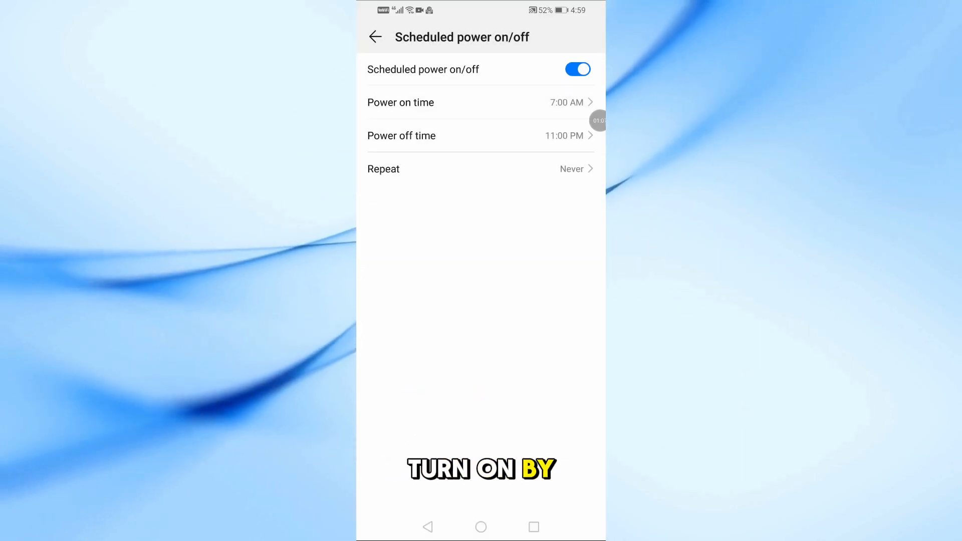
Step: Leave the Scheduled power on/off page and open the Settings search screen
left_click(383, 169)
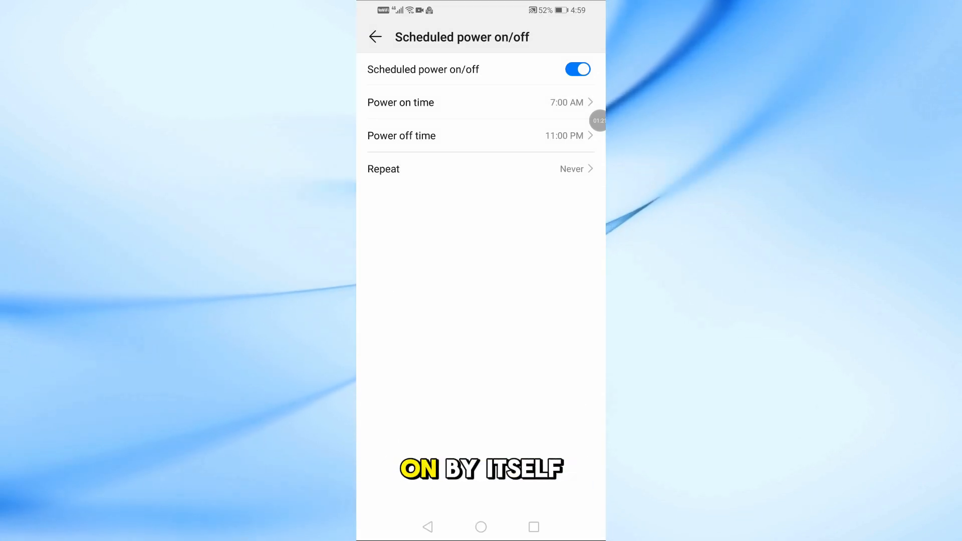
left_click(375, 37)
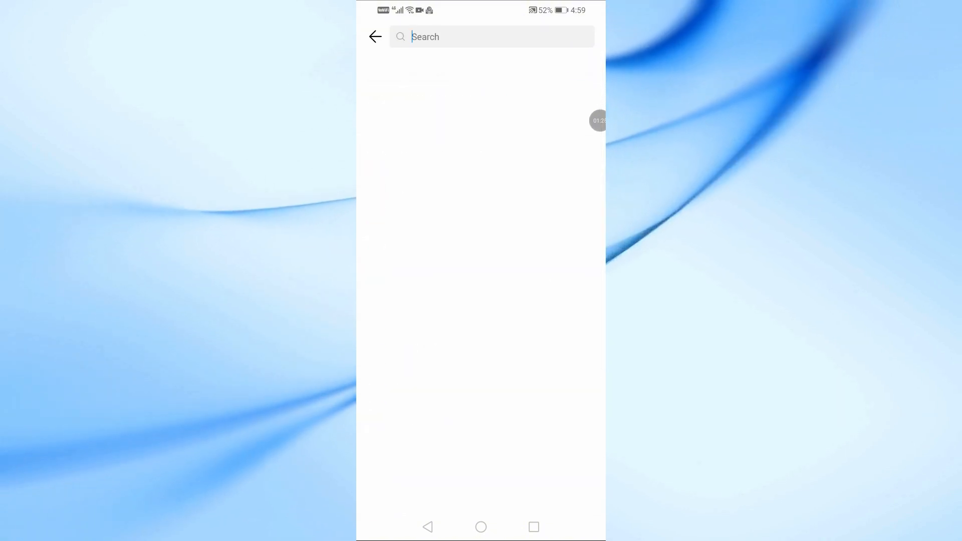
Step: Search Settings for 'schedule', completing the word from the keyboard suggestion
left_click(491, 36)
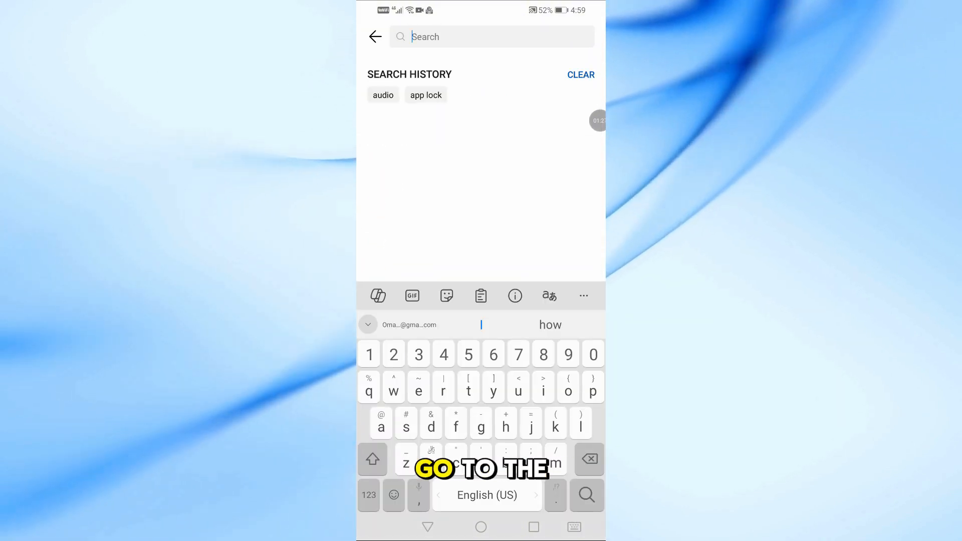
type("s")
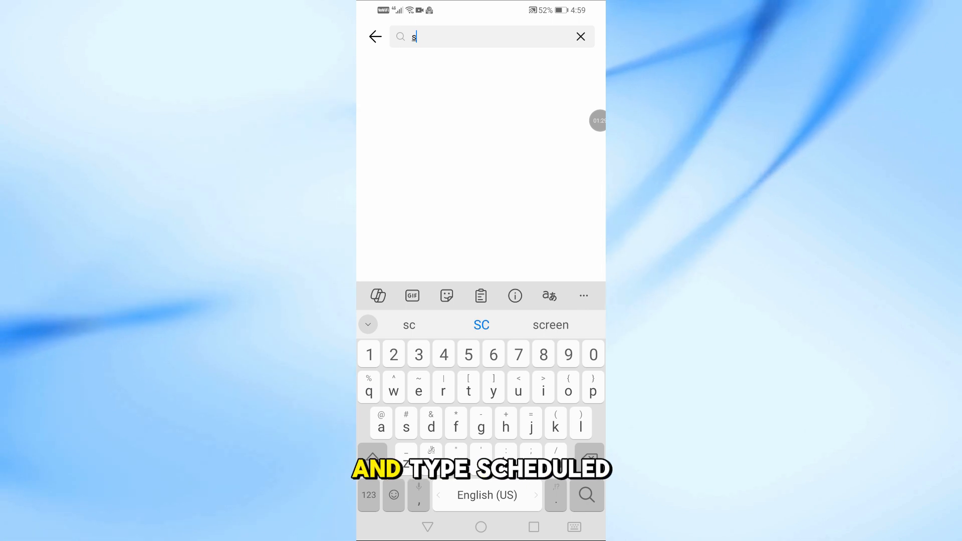
type("ch")
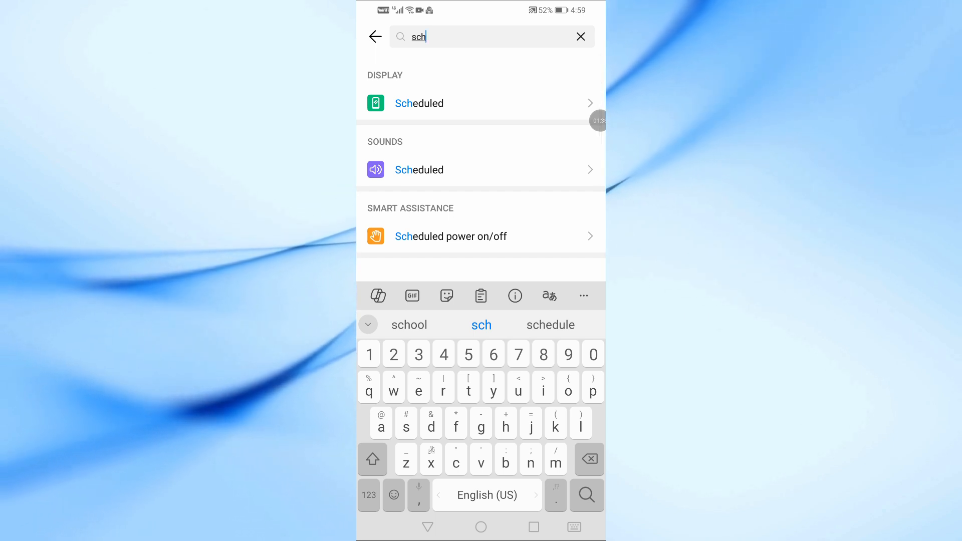
type("e")
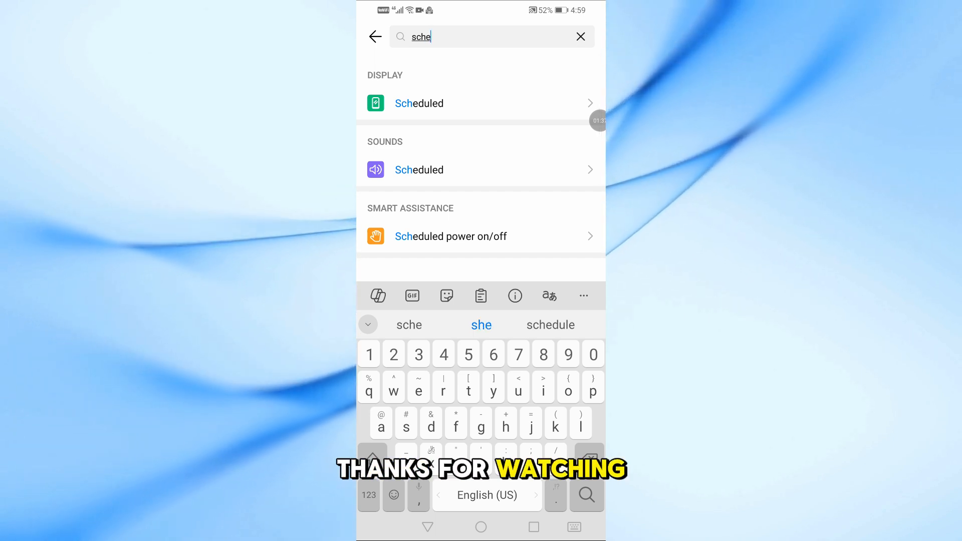
left_click(550, 324)
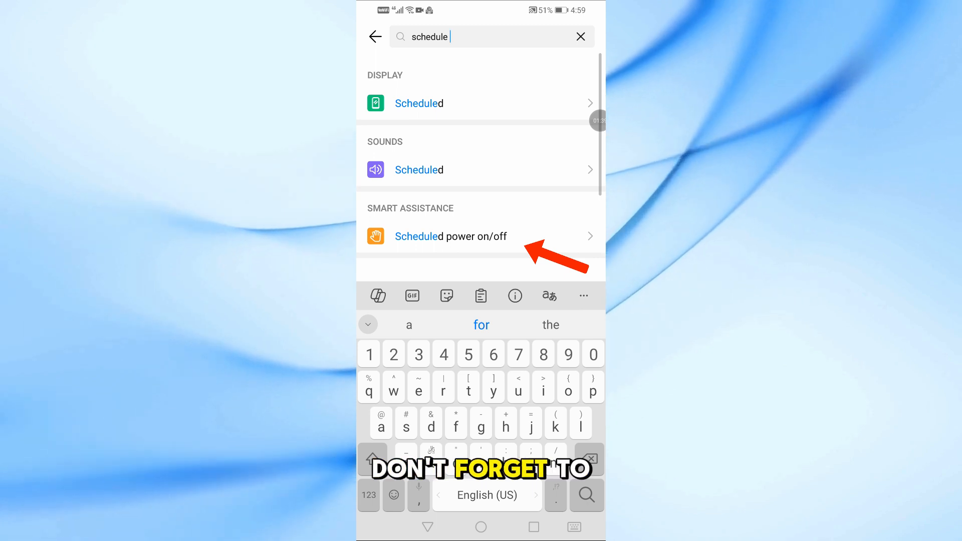